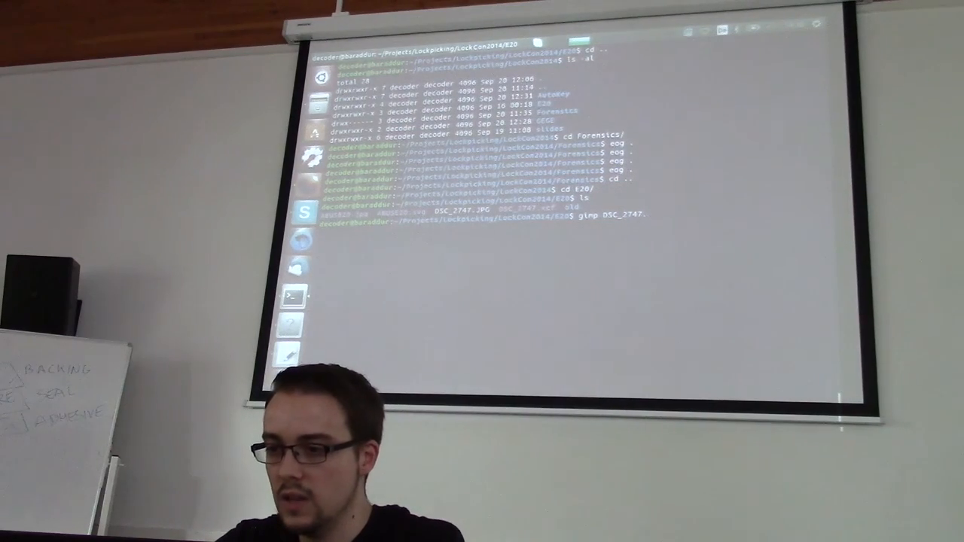
Step: Run gimp DSC_2747.JPG in the E20 folder to open the lock photo in GIMP
text(J)
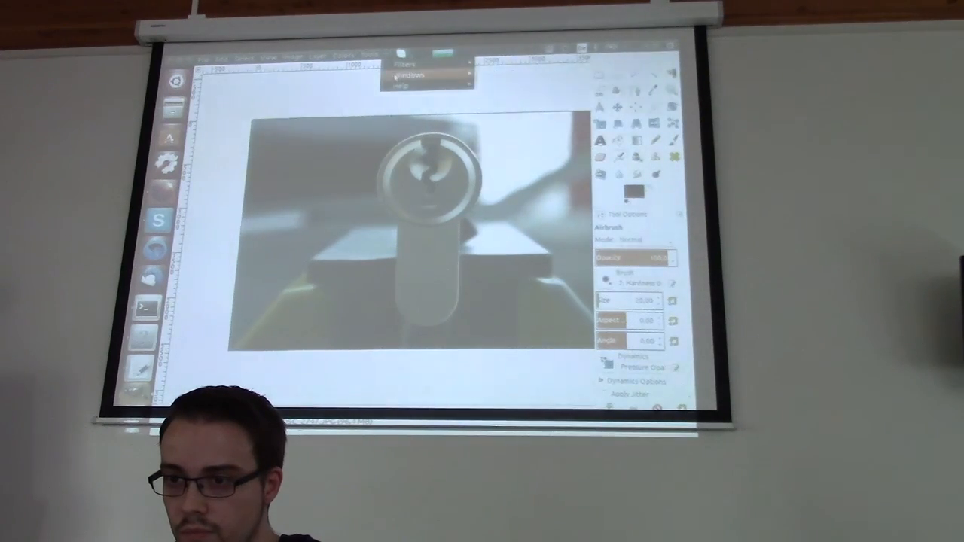
Step: Show the Layers dock and duplicate the photo layer via Layer > Duplicate Layer
click(407, 64)
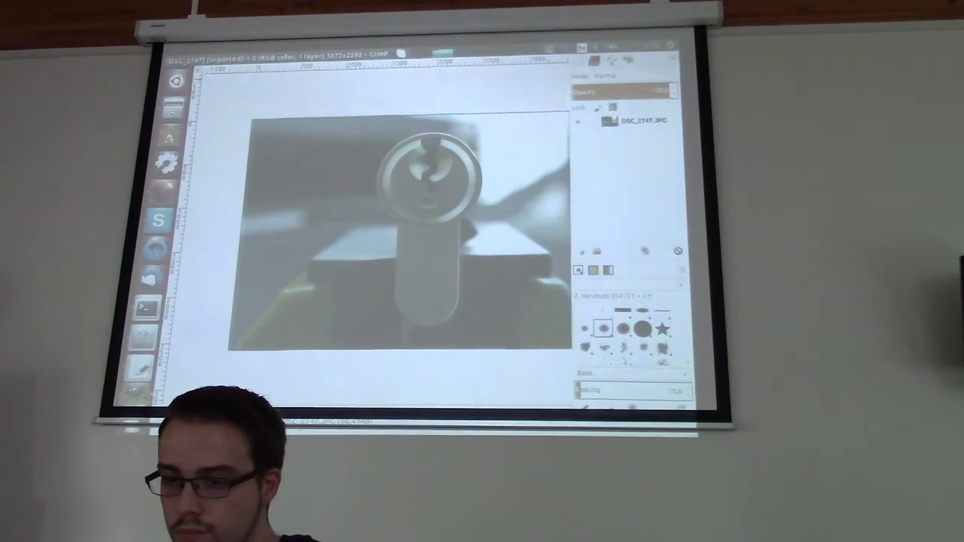
click(310, 56)
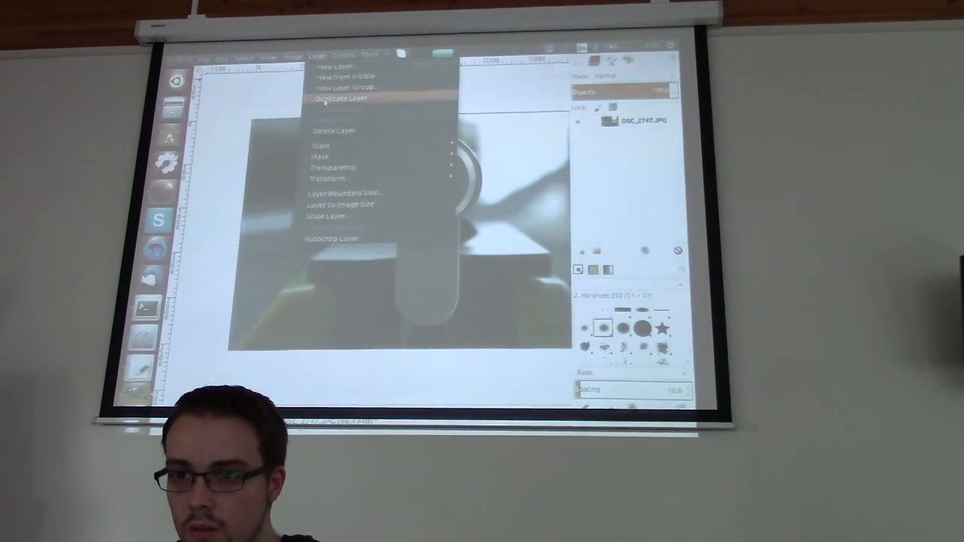
click(337, 98)
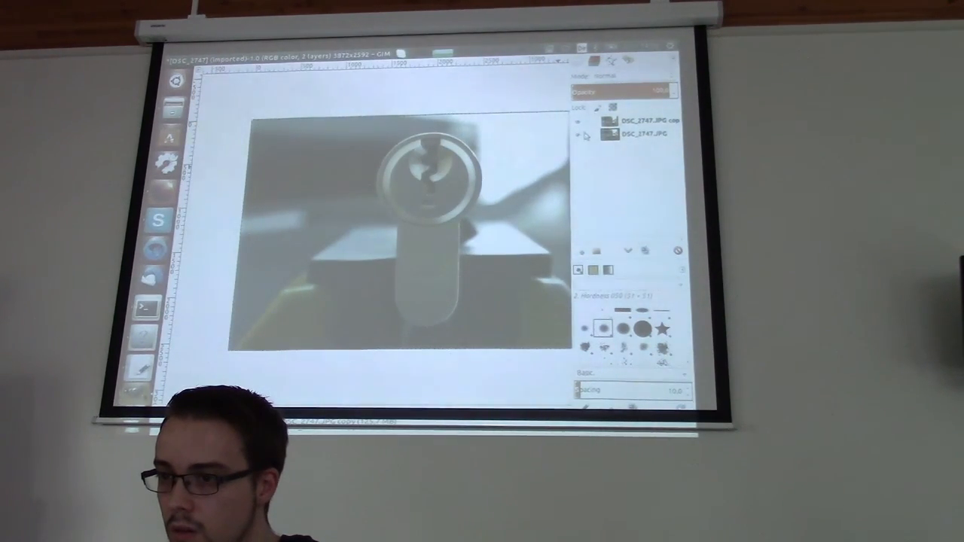
click(644, 123)
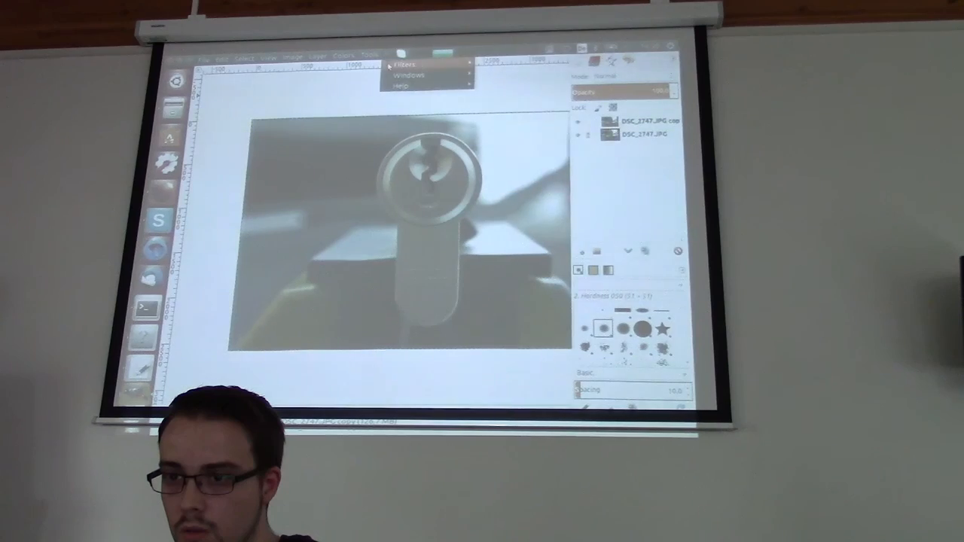
click(408, 75)
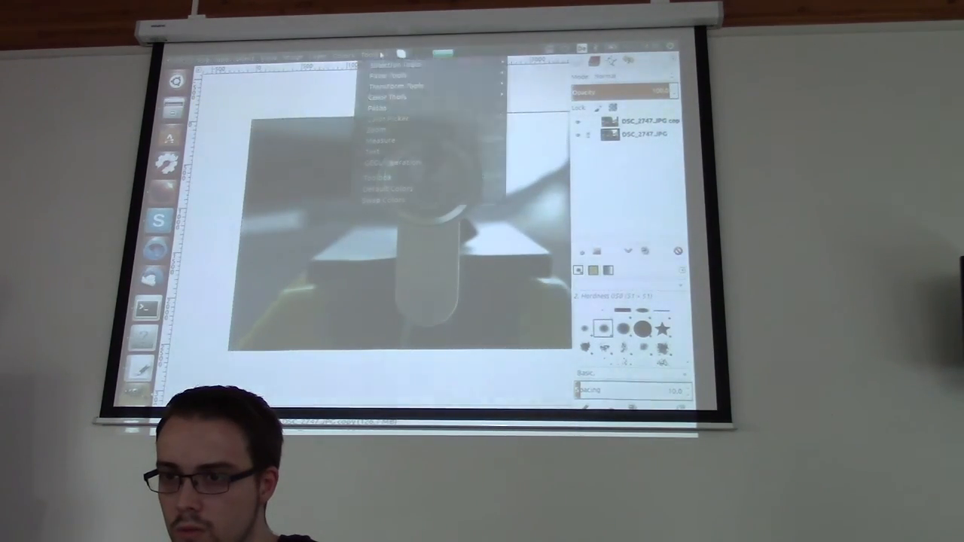
click(405, 64)
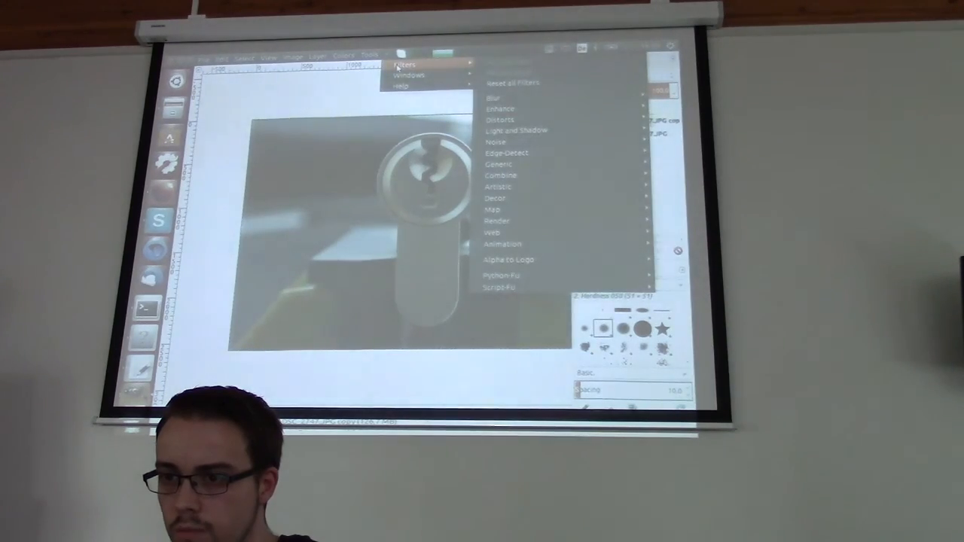
click(408, 74)
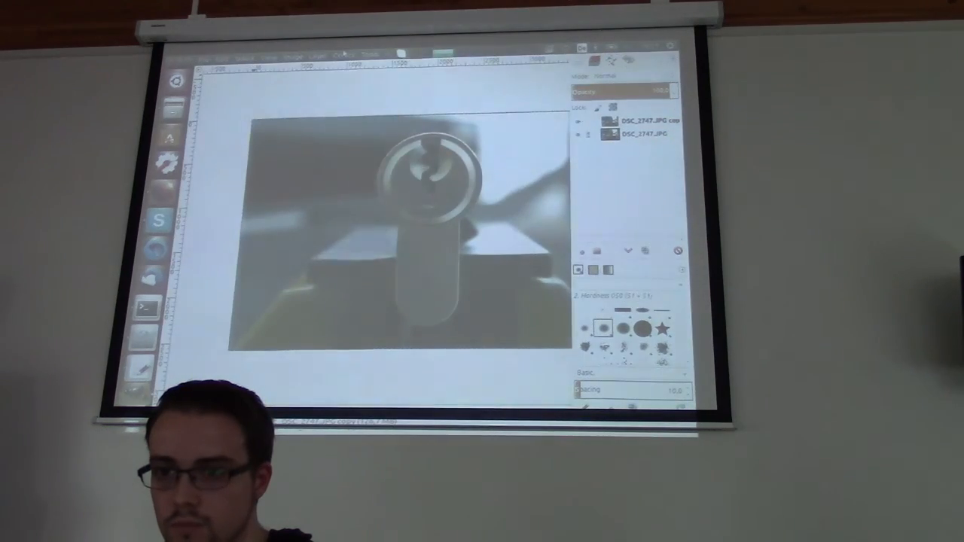
click(401, 64)
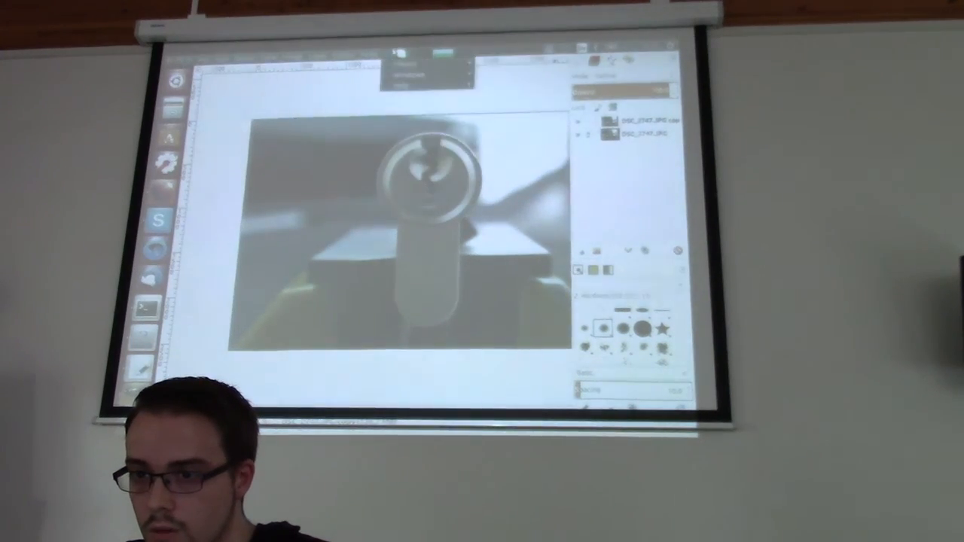
click(403, 85)
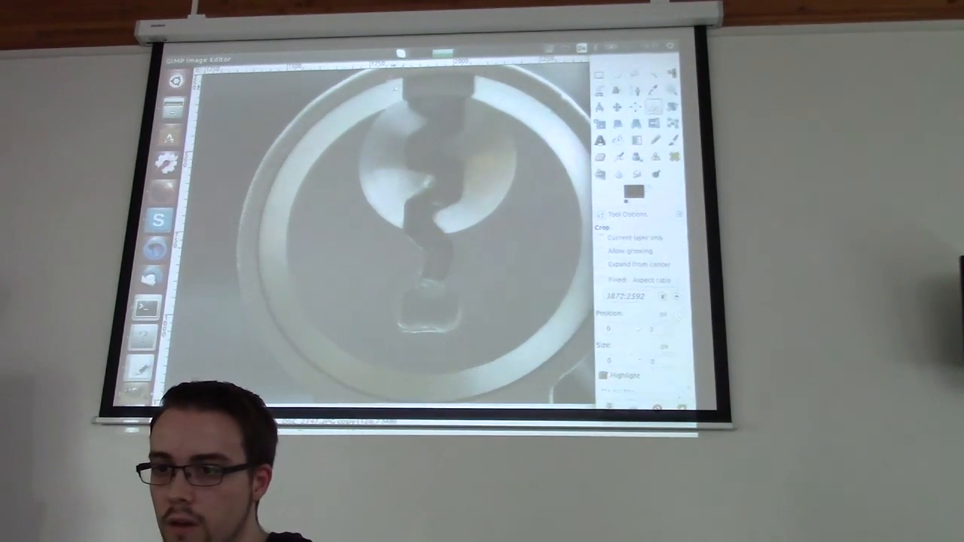
Step: Crop the photo to a narrow rectangle around the keyway profile, keeping both layers
drag(392, 91, 486, 301)
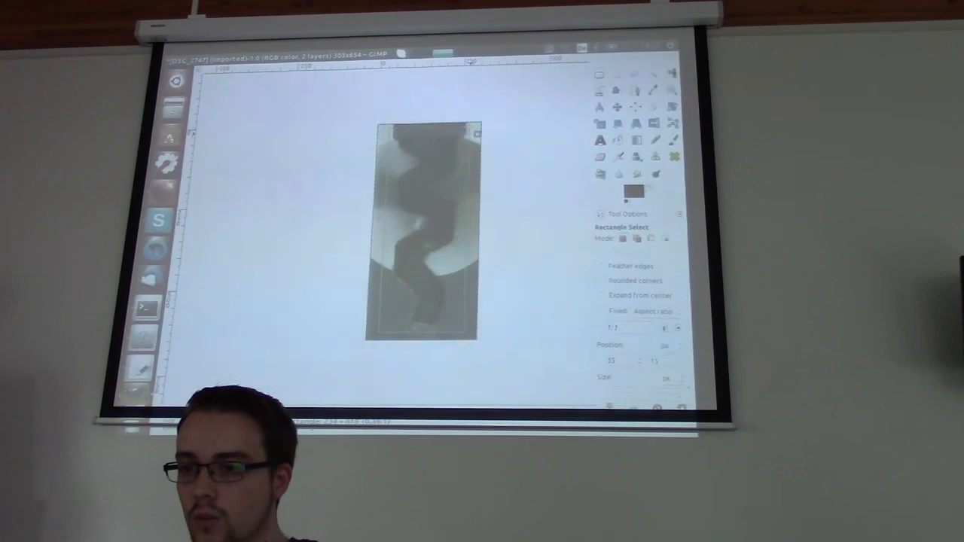
click(293, 54)
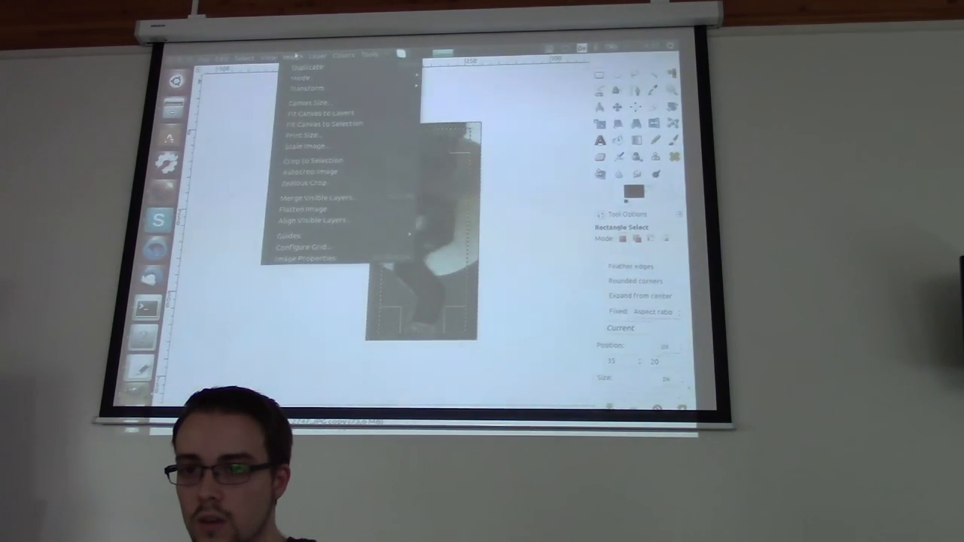
click(343, 54)
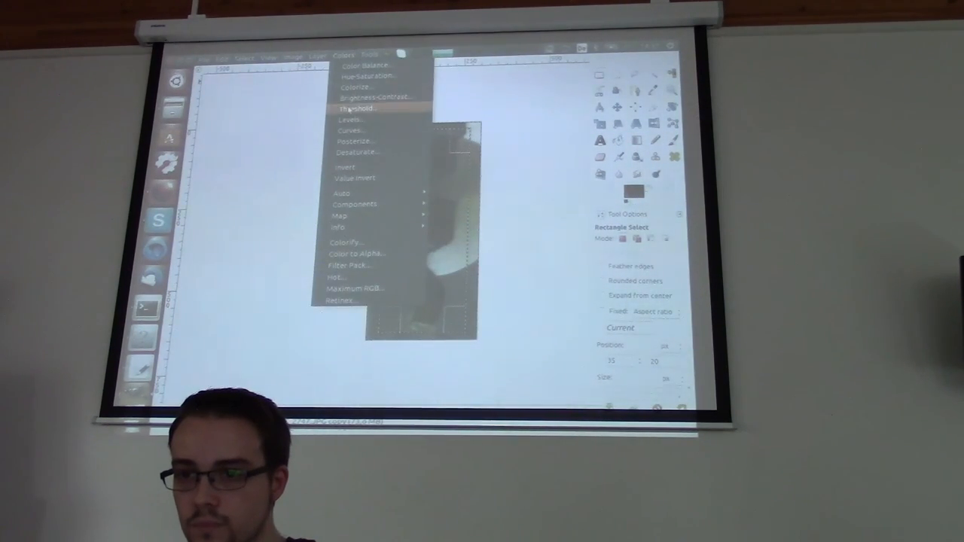
Step: Apply Colors > Threshold to make the key profile black and white, then quit GIMP
click(353, 108)
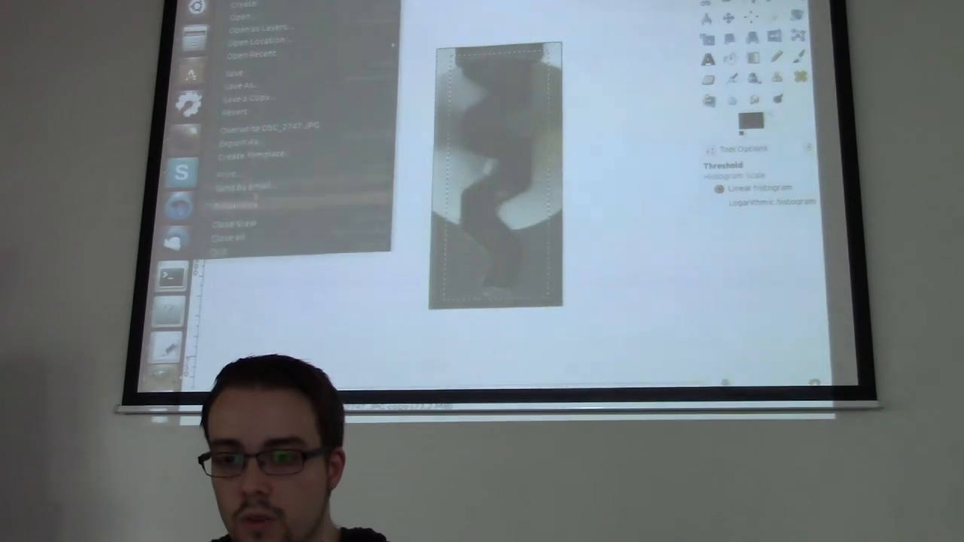
click(219, 249)
text(eo)
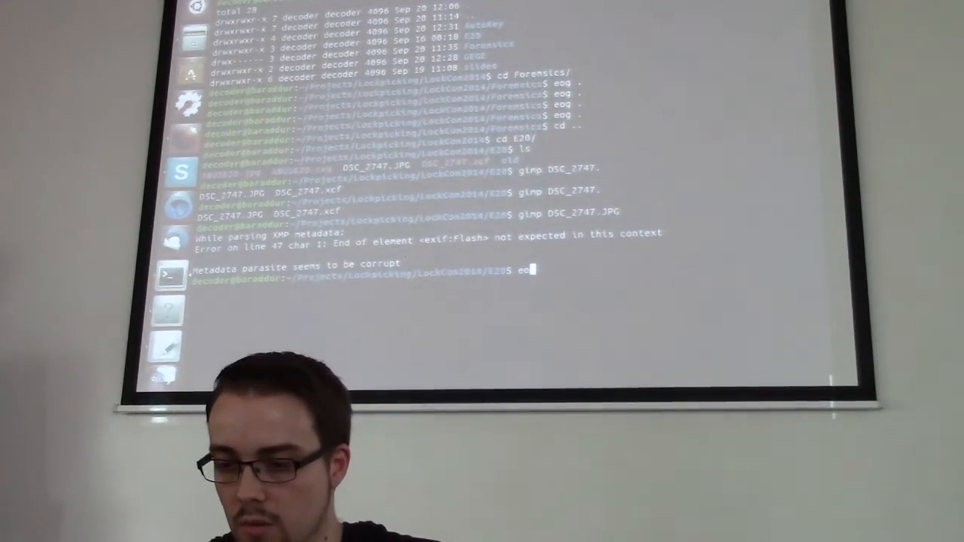
Step: View the folder with eog, abort a bare inkscape launch, then run inkscape ABUSE20.jpg
text(g .)
key(Return)
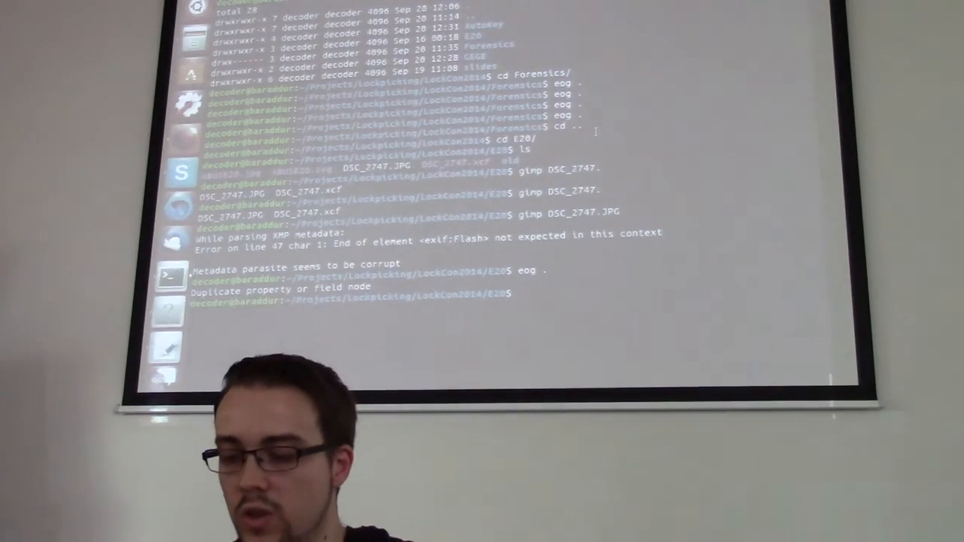
text(inkscape)
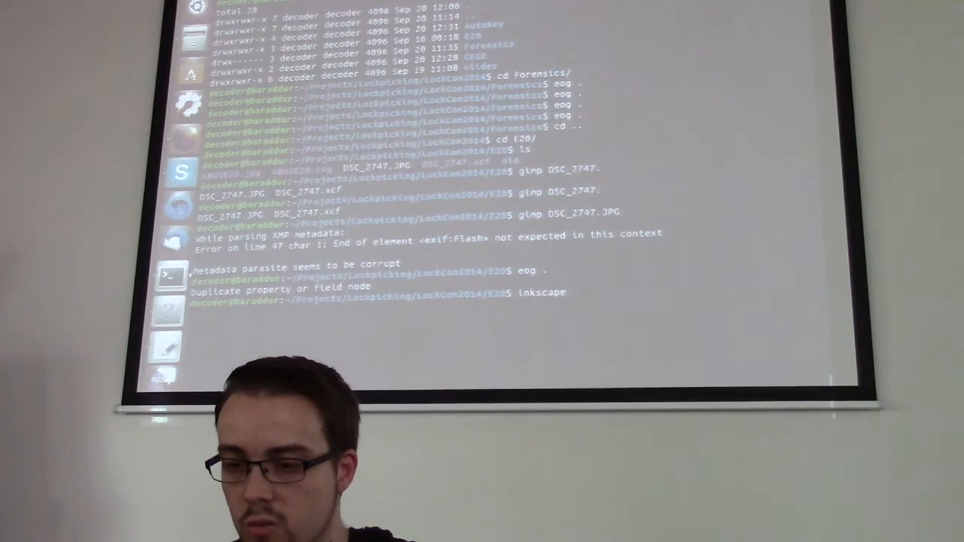
key(ctrl+c)
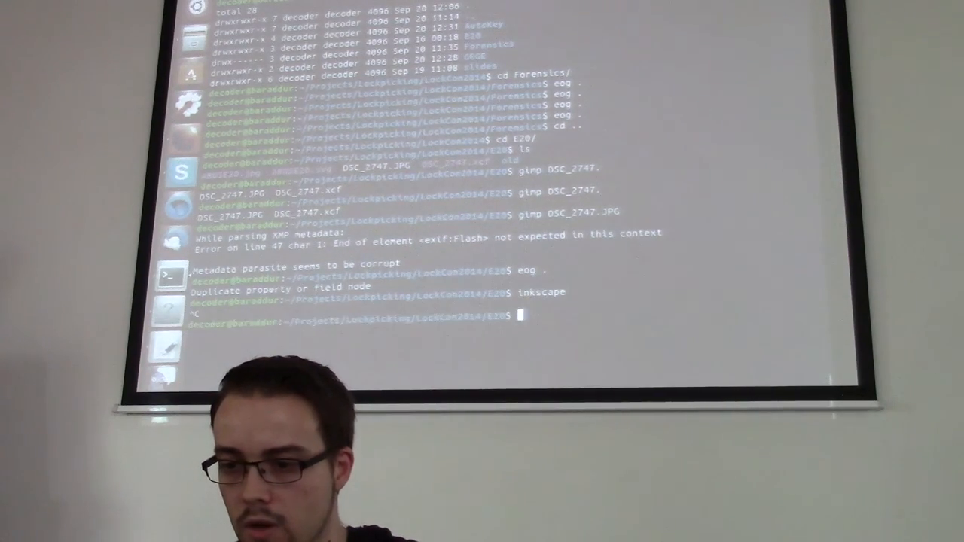
text(inkscape)
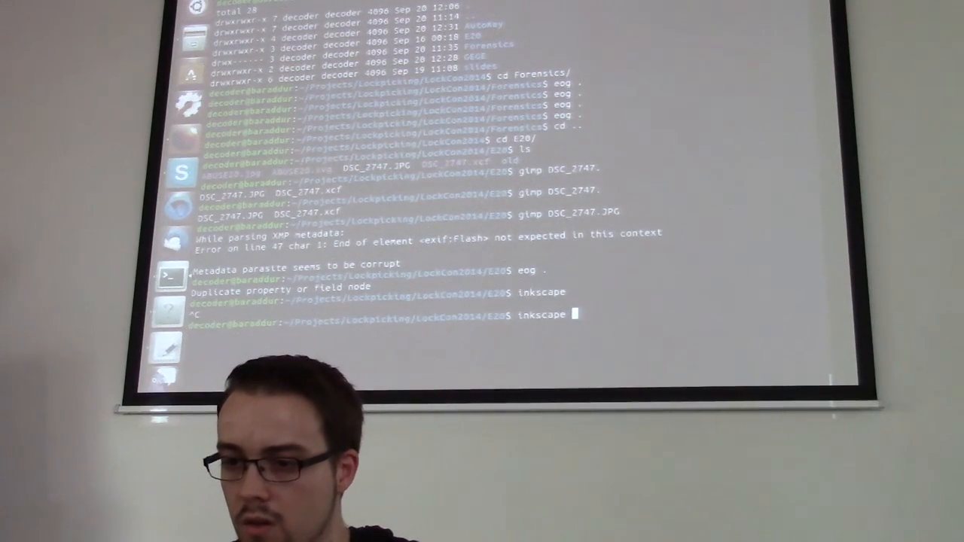
text(E20)
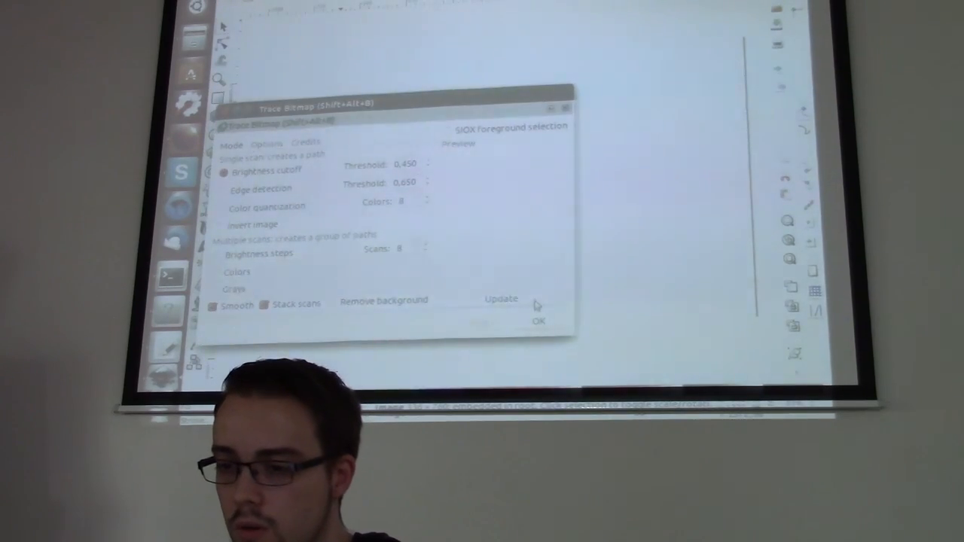
Step: Trace the key photo with Brightness cutoff in Trace Bitmap, updating the preview before accepting
click(501, 299)
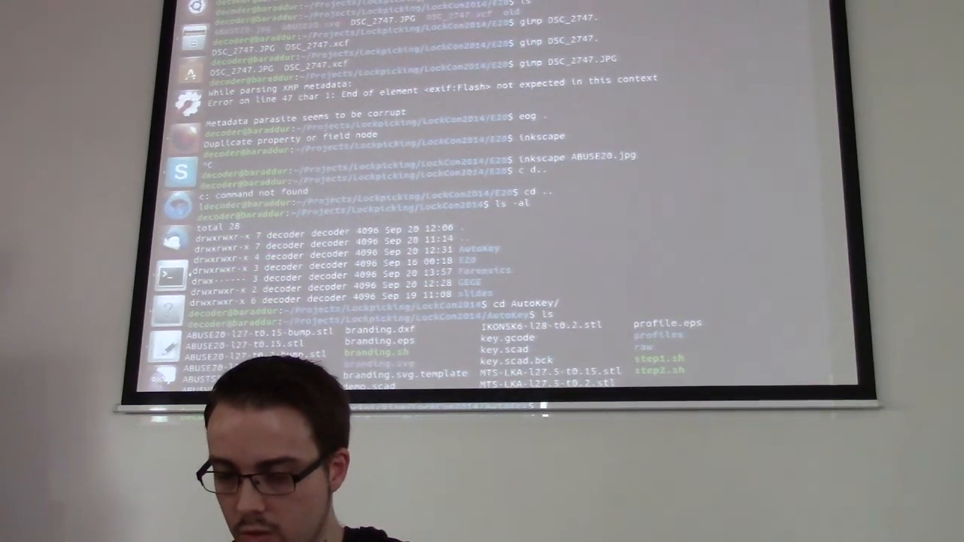
Step: Run openscad key.scad from the AutoKey folder to load the key design
text(ope)
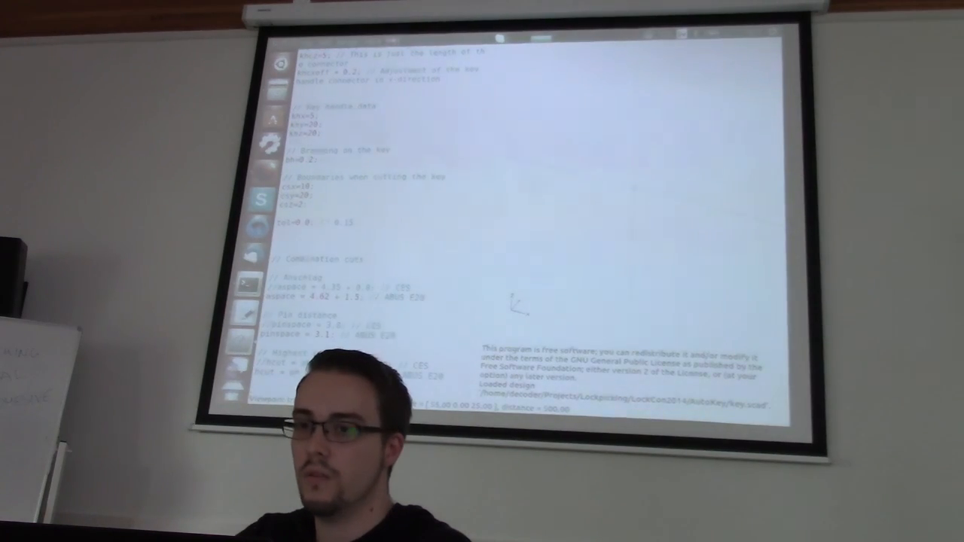
Step: Enable the ABUS E20 lines aspace = 4.62 + 1.5 and pinspace = 3.1 and render the key
click(385, 50)
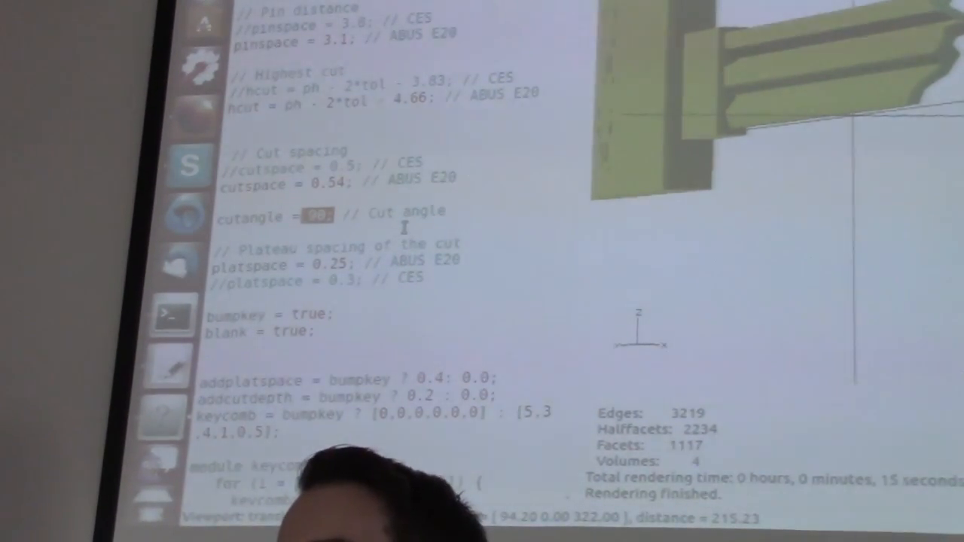
Step: Change blank = true to blank = false so the script applies the all-zero bump-key combination
scroll(down, 3)
text(fals)
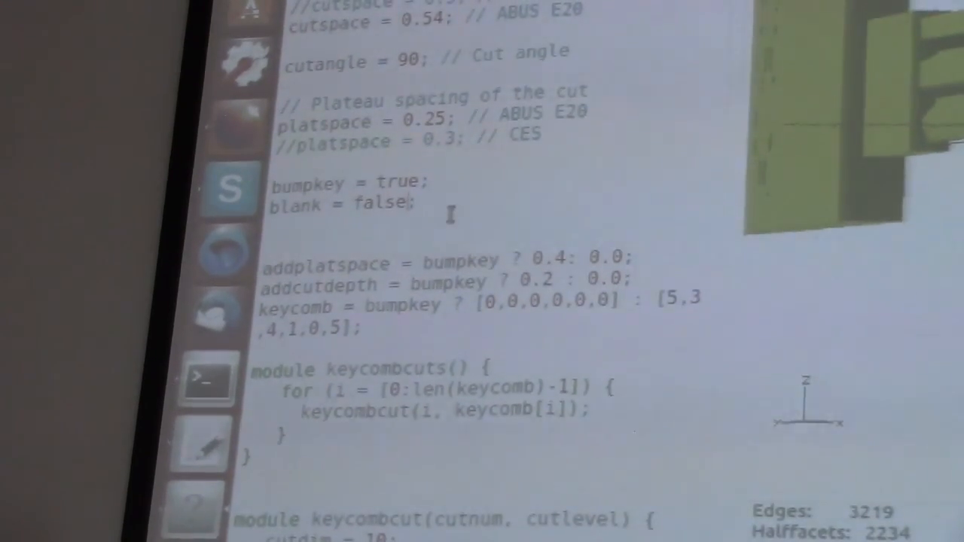
scroll(down, 3)
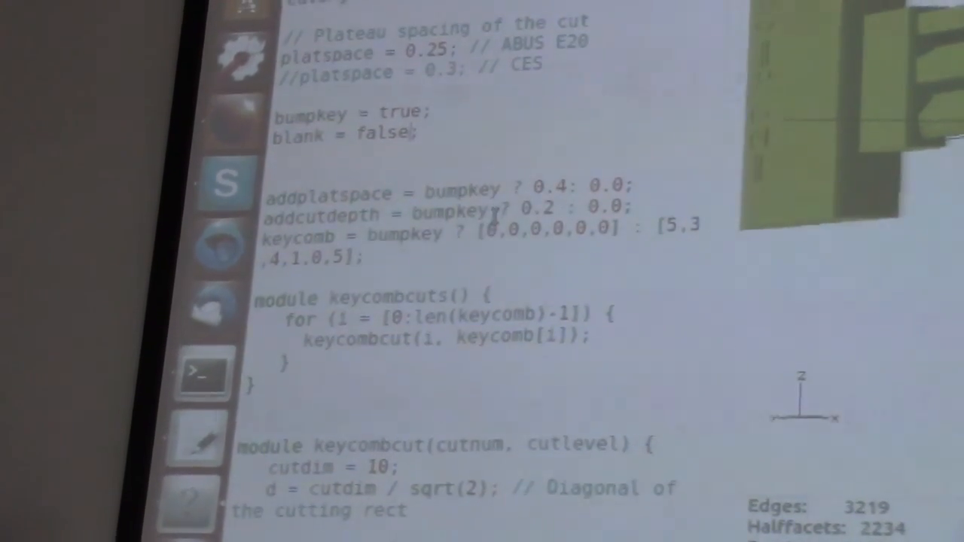